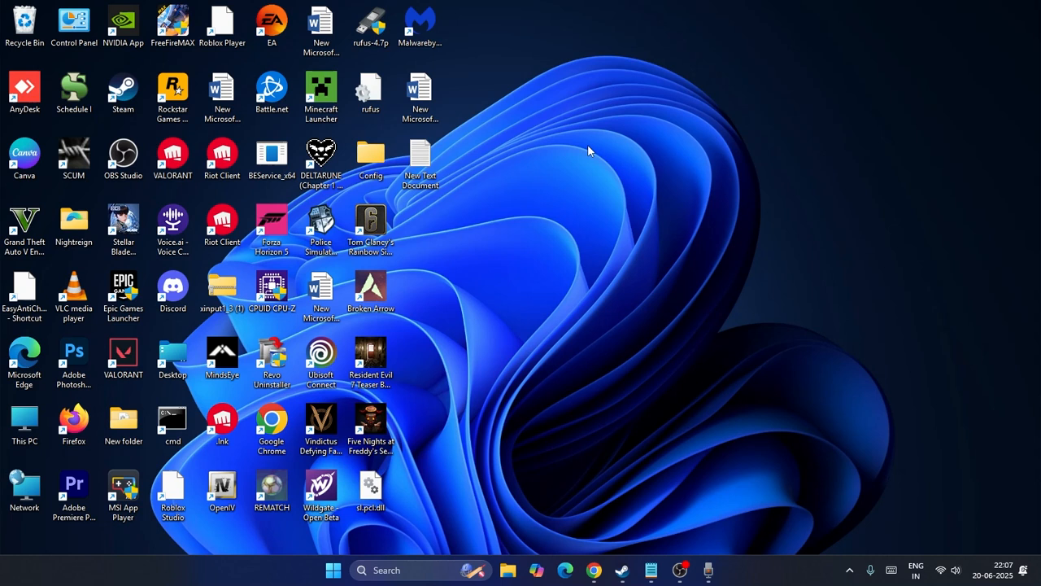
mouse_move(670, 334)
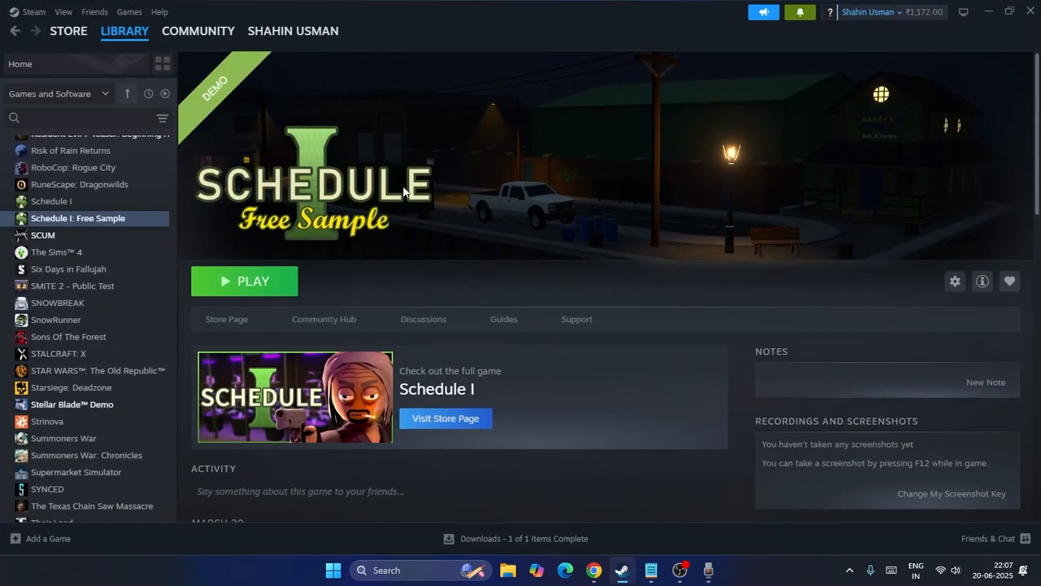
mouse_move(454, 280)
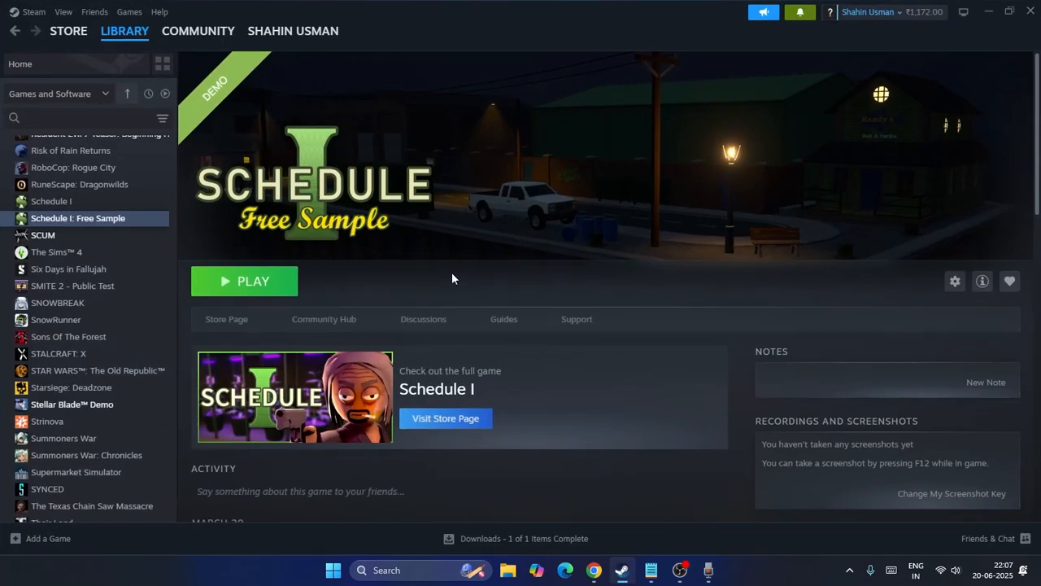
mouse_move(465, 234)
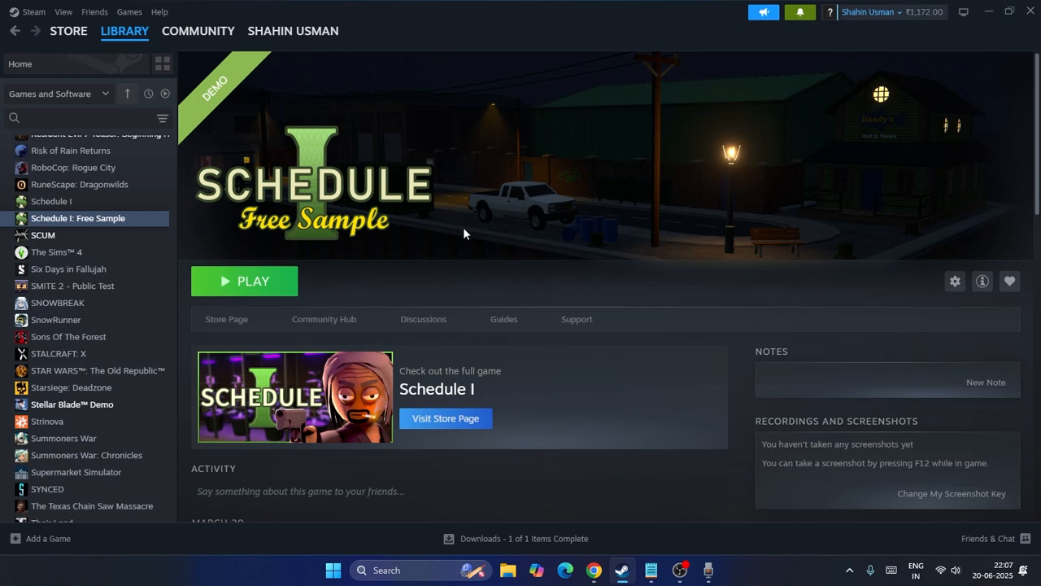
mouse_move(1004, 33)
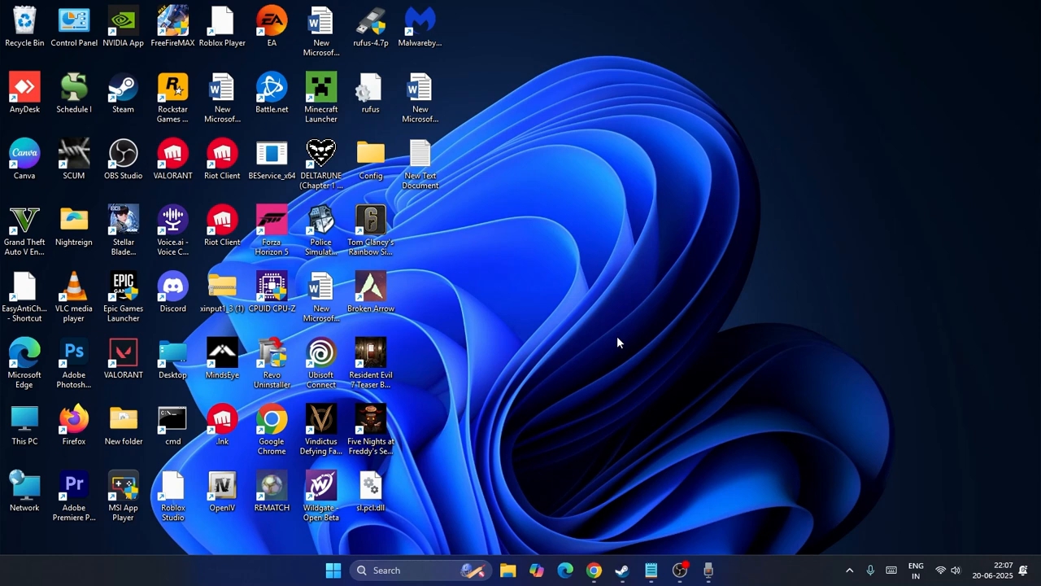
mouse_move(606, 250)
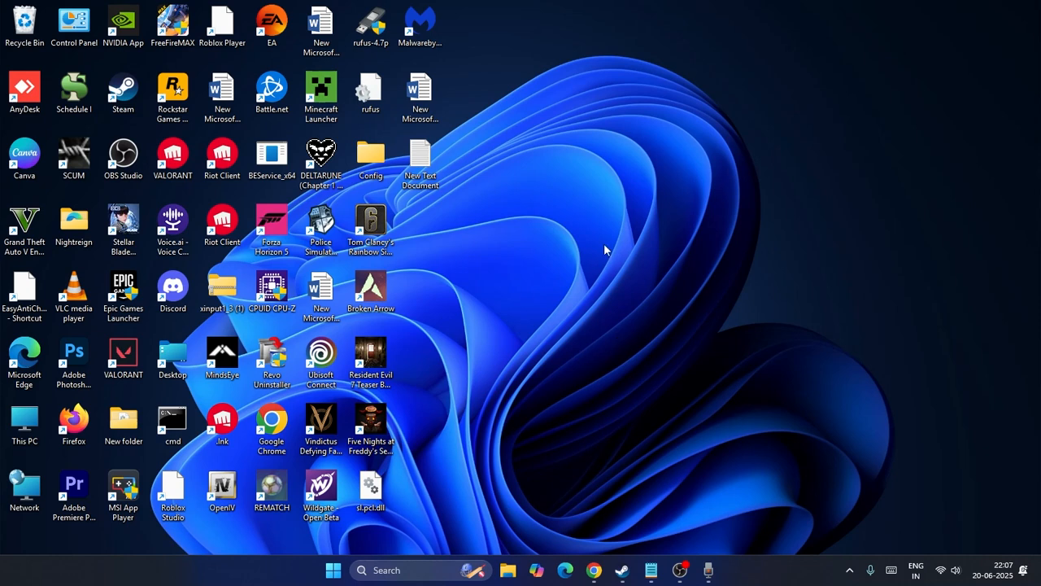
mouse_move(492, 513)
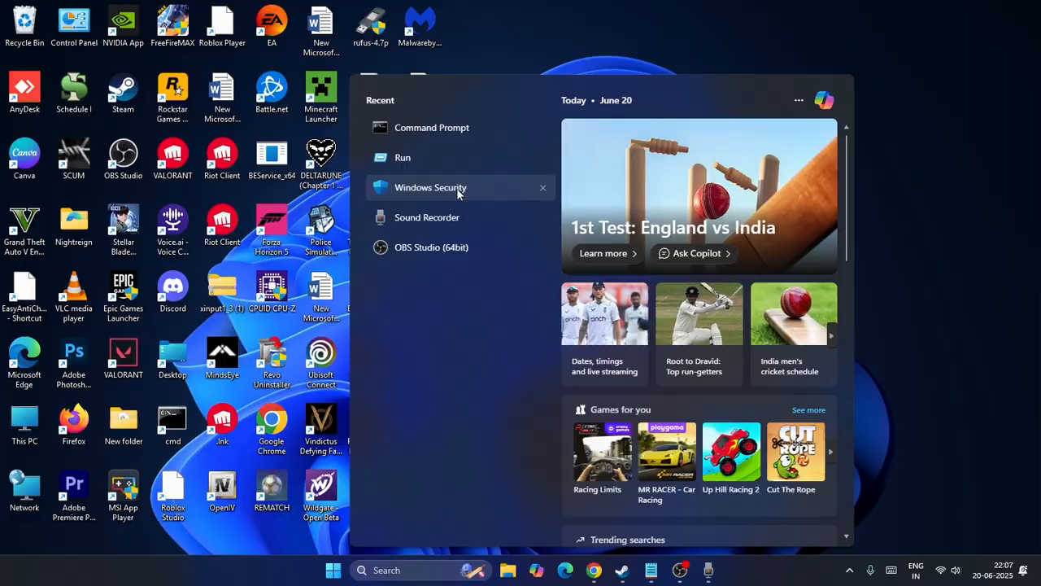
Launch Windows Security and review the Protection history list of recent blocked items
click(430, 187)
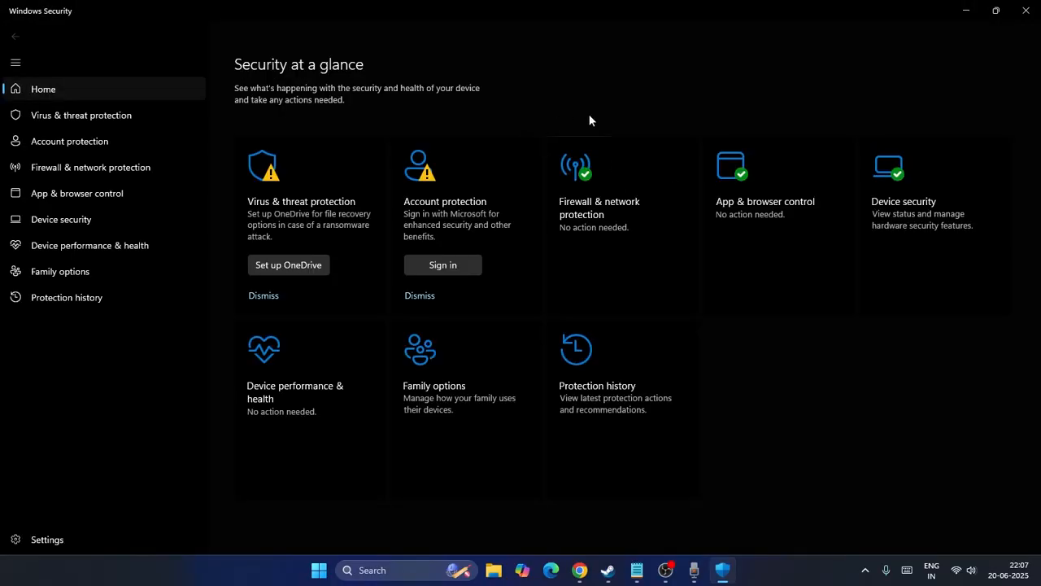
mouse_move(592, 340)
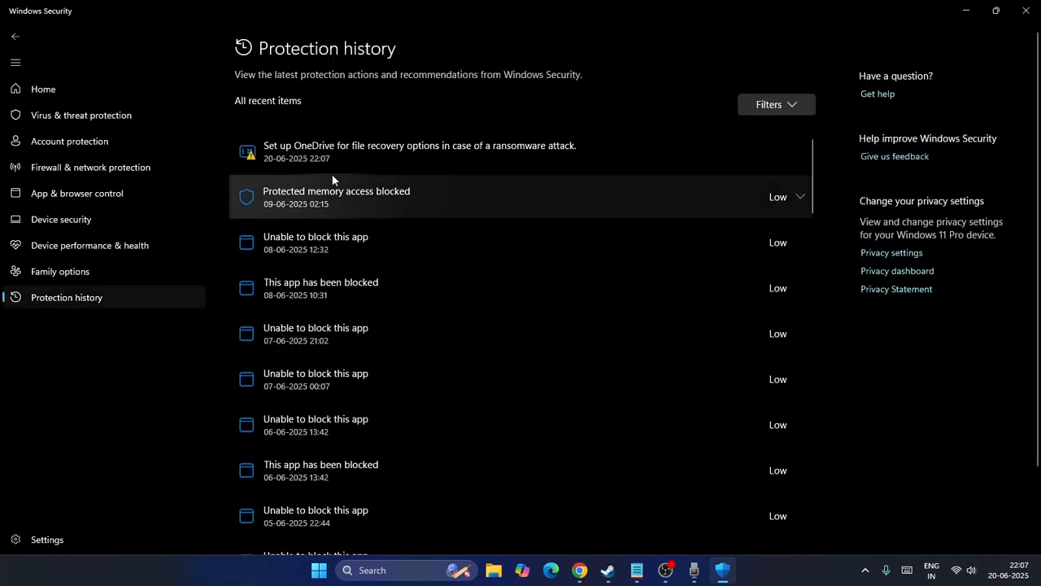
scroll(down, 3)
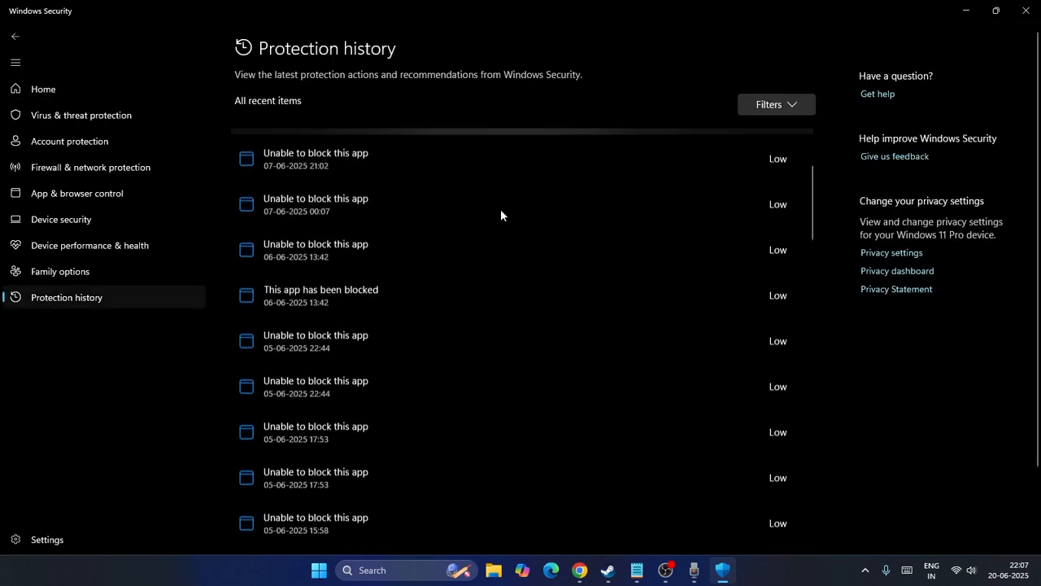
scroll(up, 3)
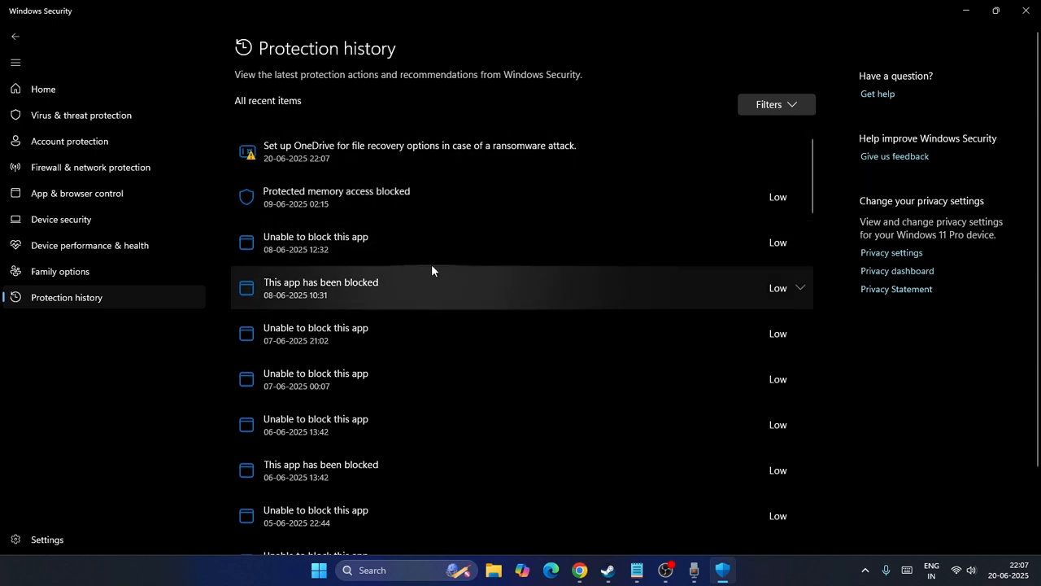
mouse_move(456, 285)
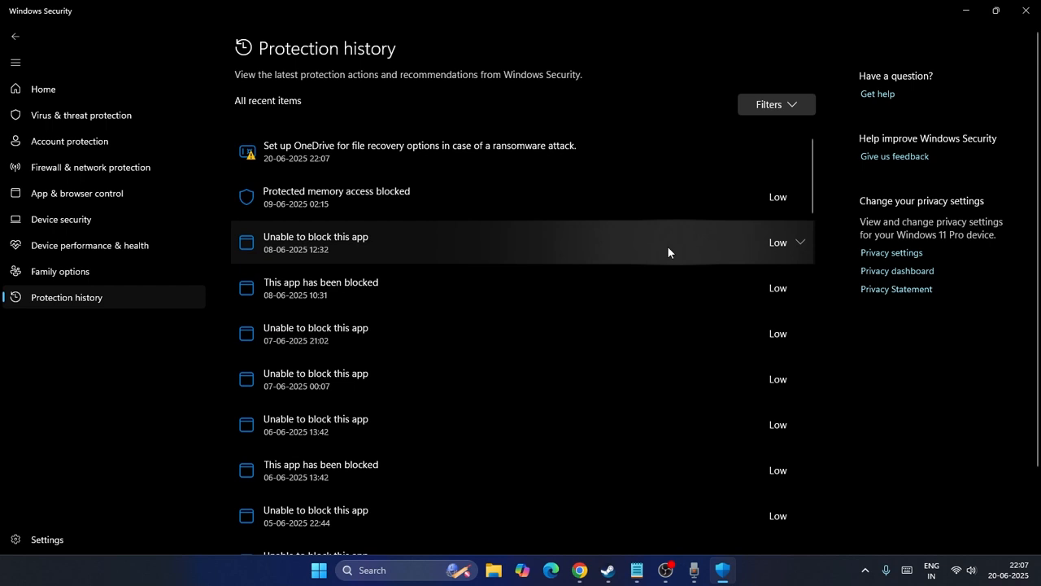
mouse_move(400, 260)
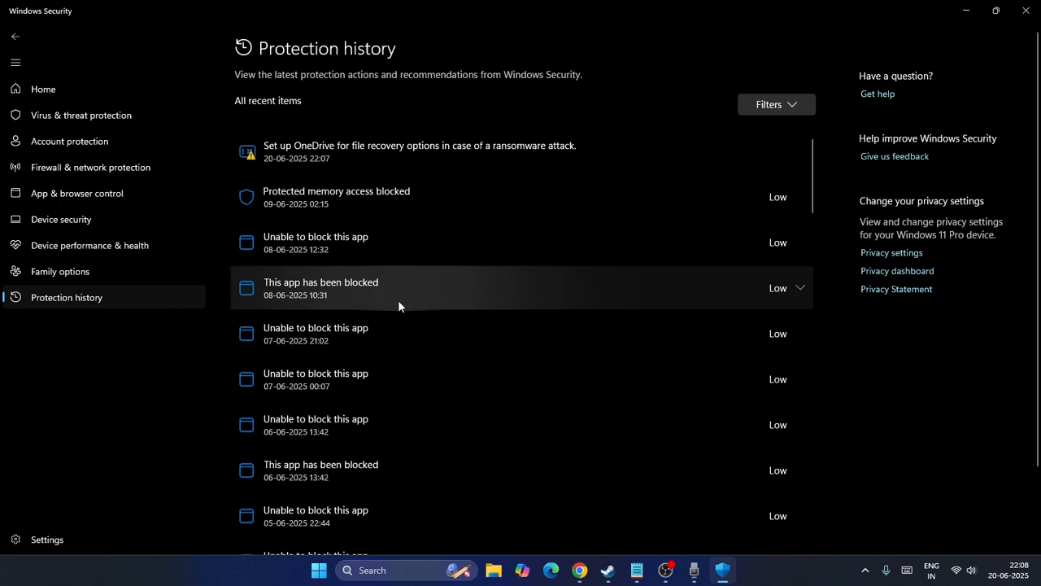
Inspect the 'This app has been blocked' entry details, then reach the OneDrive ransomware-recovery recommendation
click(521, 242)
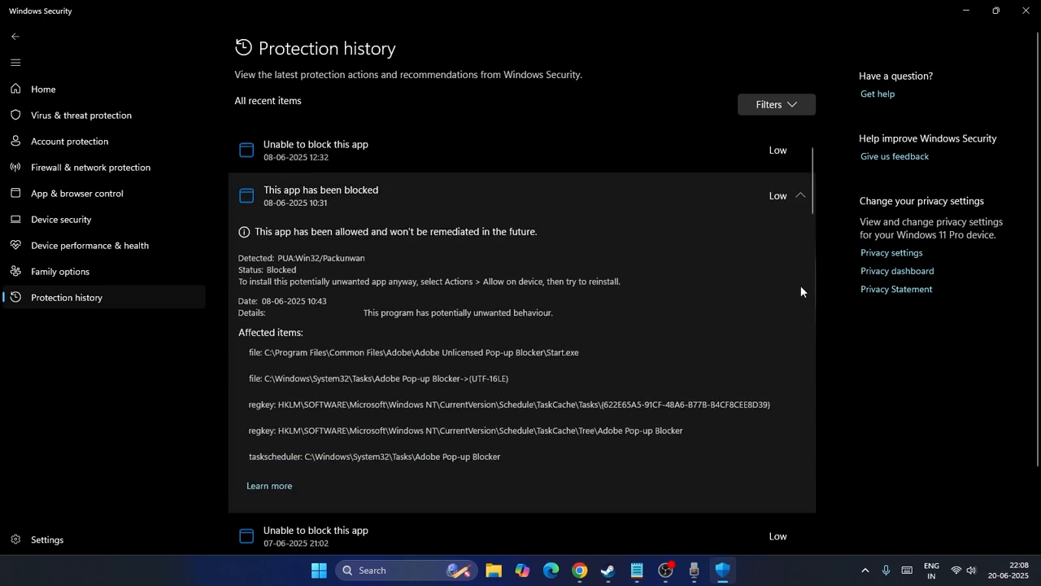
click(801, 195)
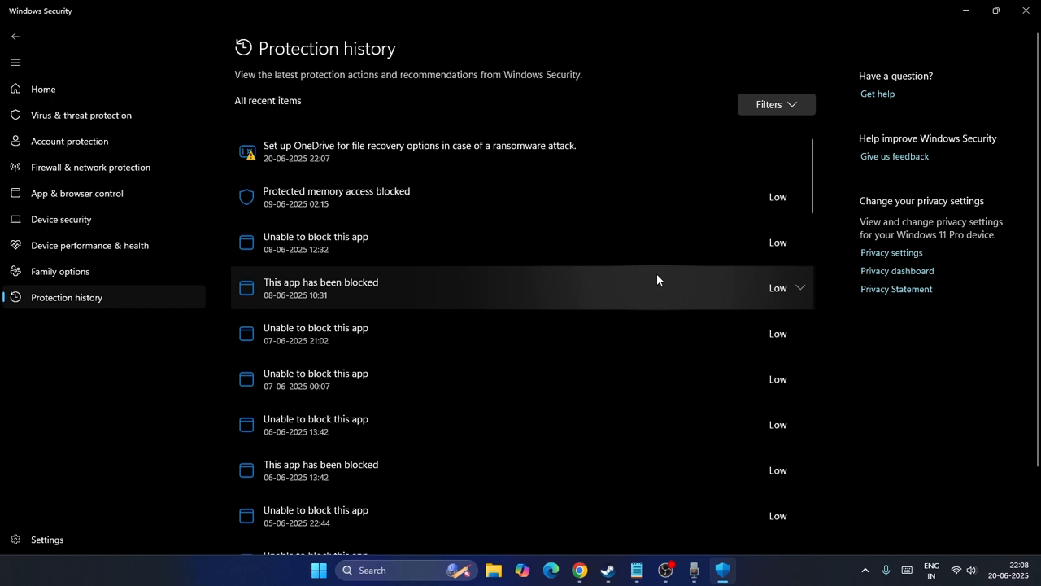
scroll(down, 3)
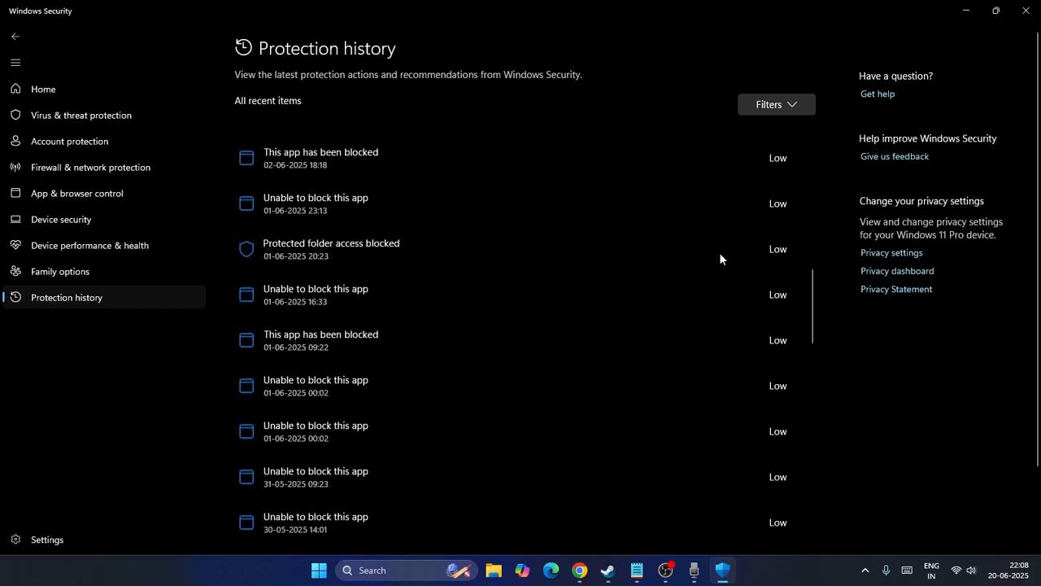
scroll(down, 3)
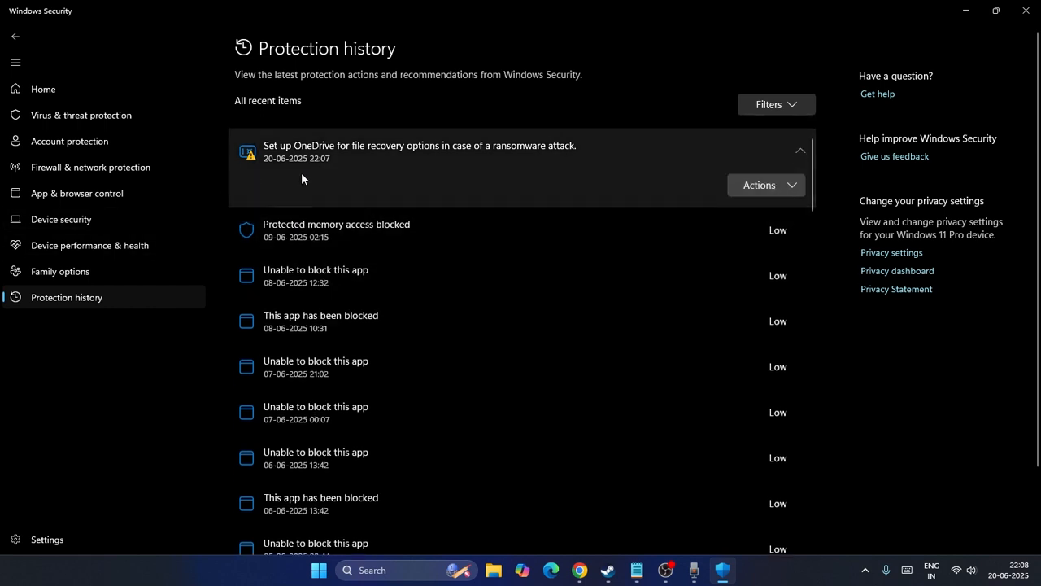
mouse_move(765, 186)
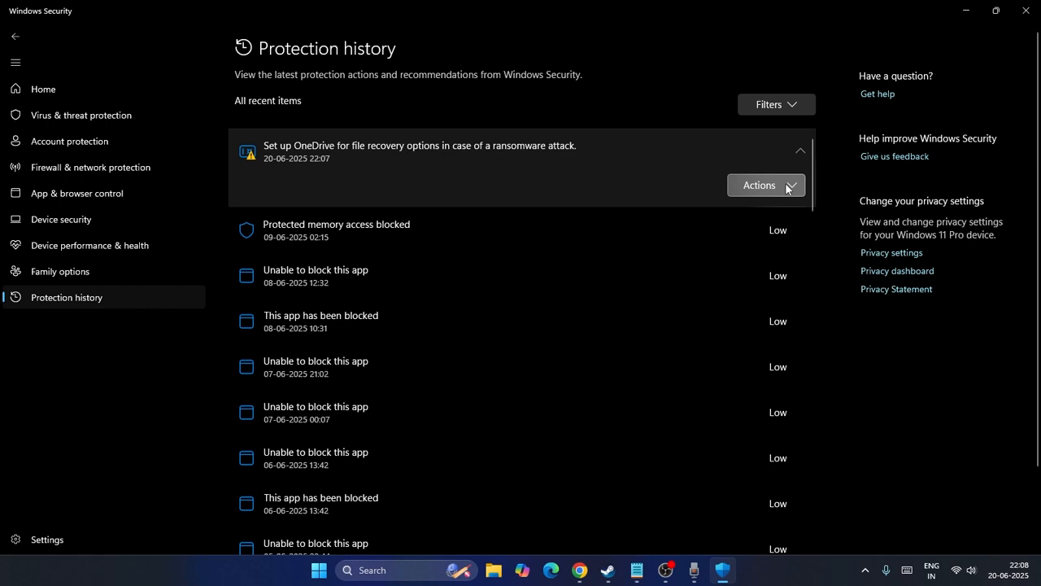
Show the Virus & threat protection page with current threats, updates and ransomware recommendation
click(759, 185)
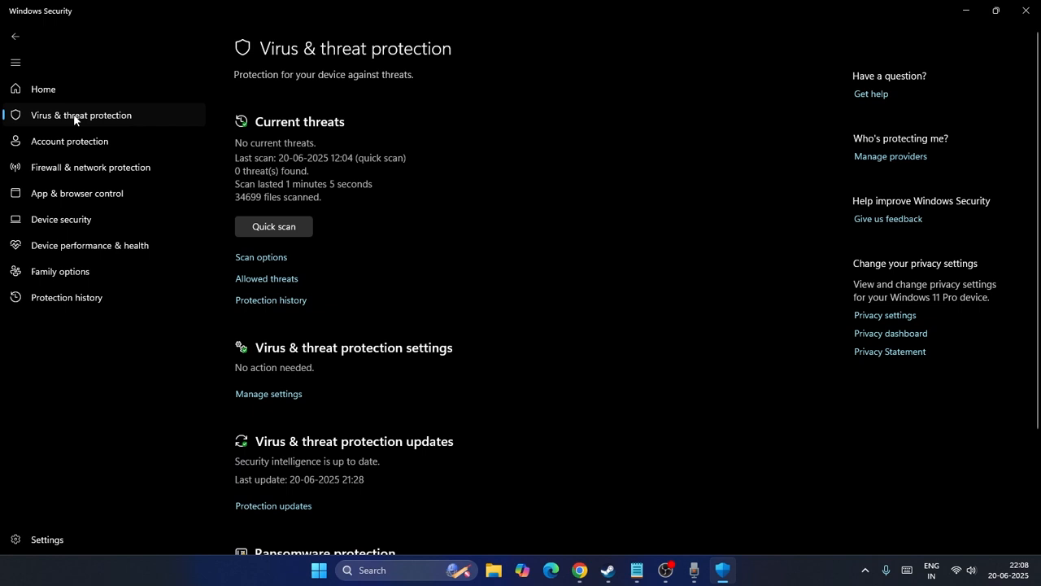
scroll(down, 3)
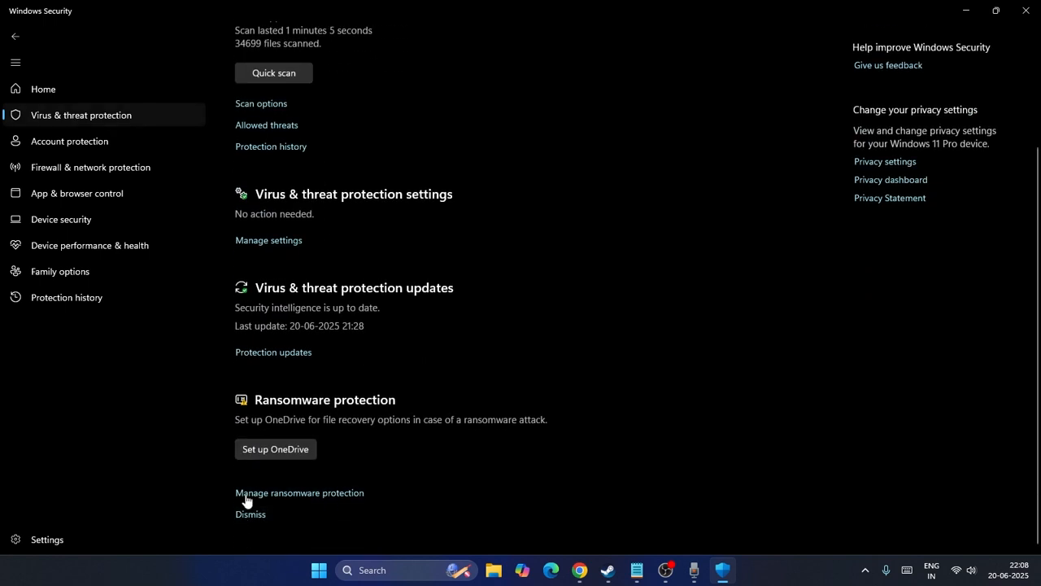
mouse_move(317, 335)
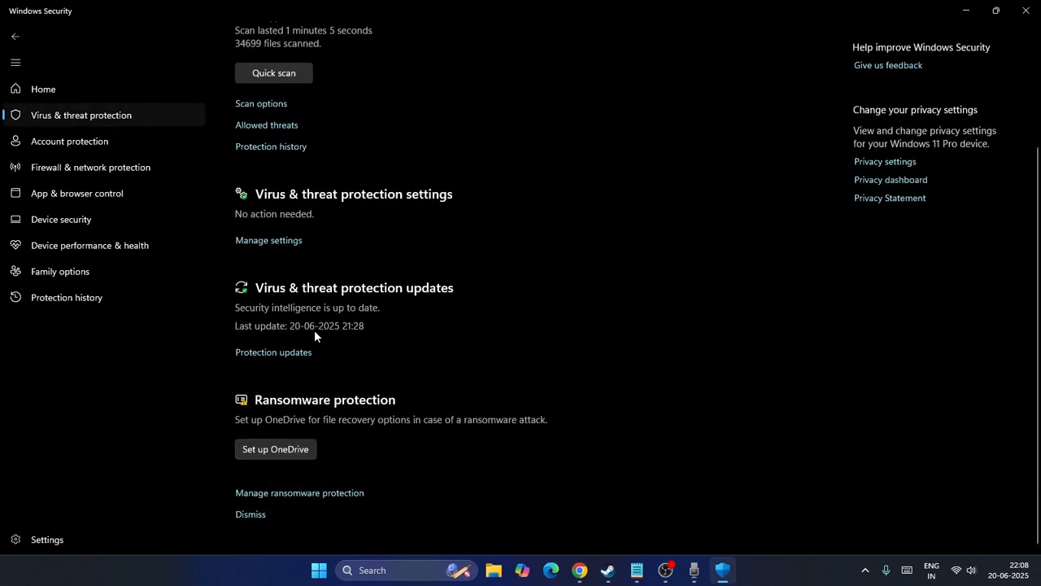
scroll(up, 3)
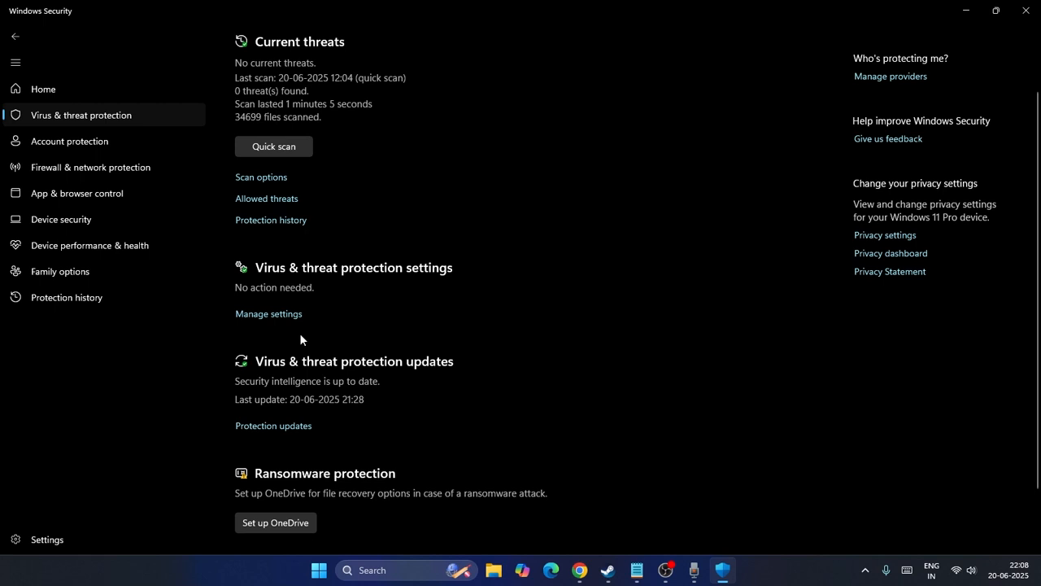
scroll(down, 3)
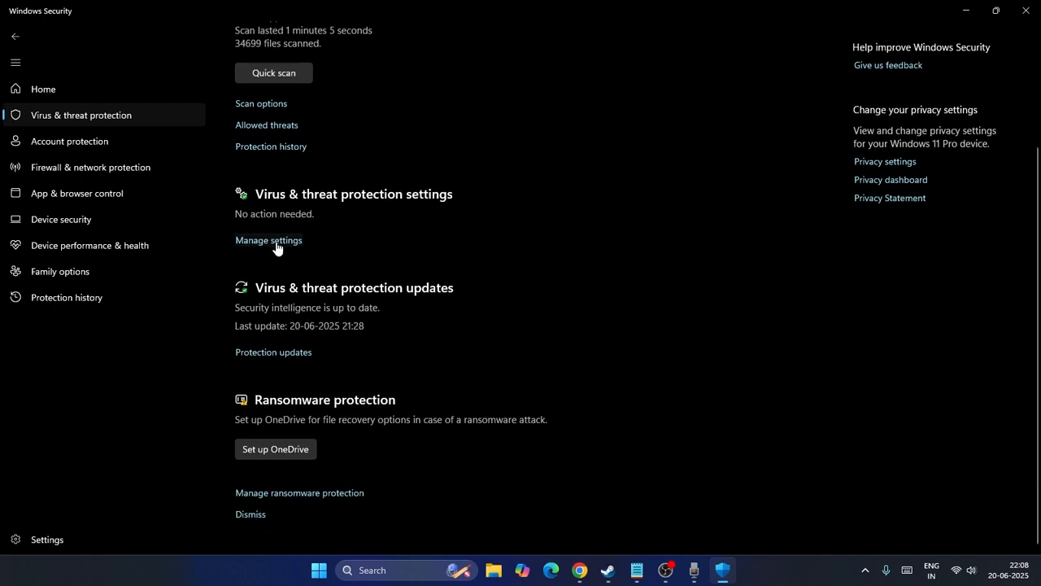
Reach the Defender exclusions list via Virus & threat protection settings, then switch to Steam
click(267, 240)
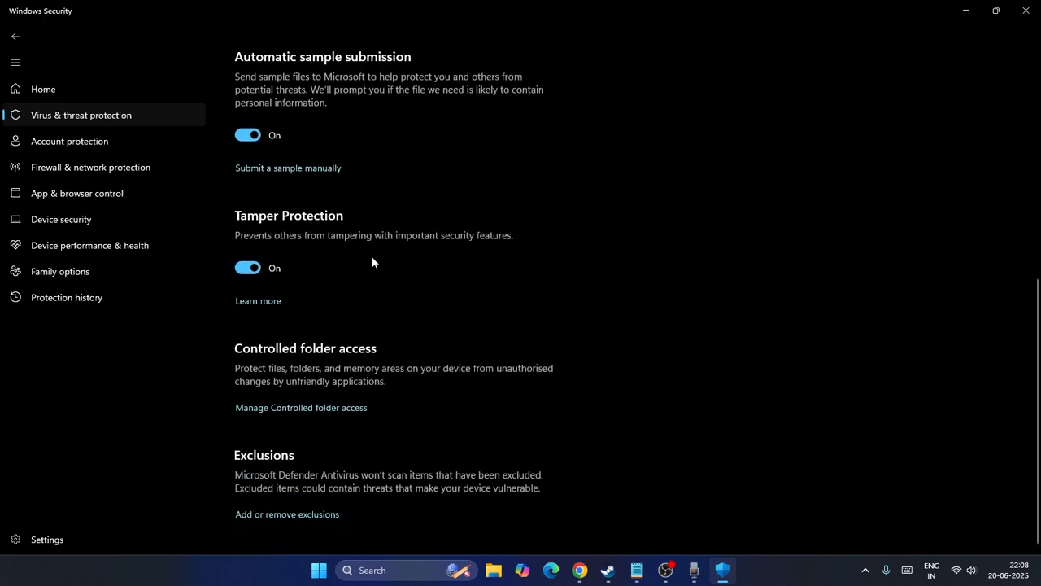
mouse_move(248, 462)
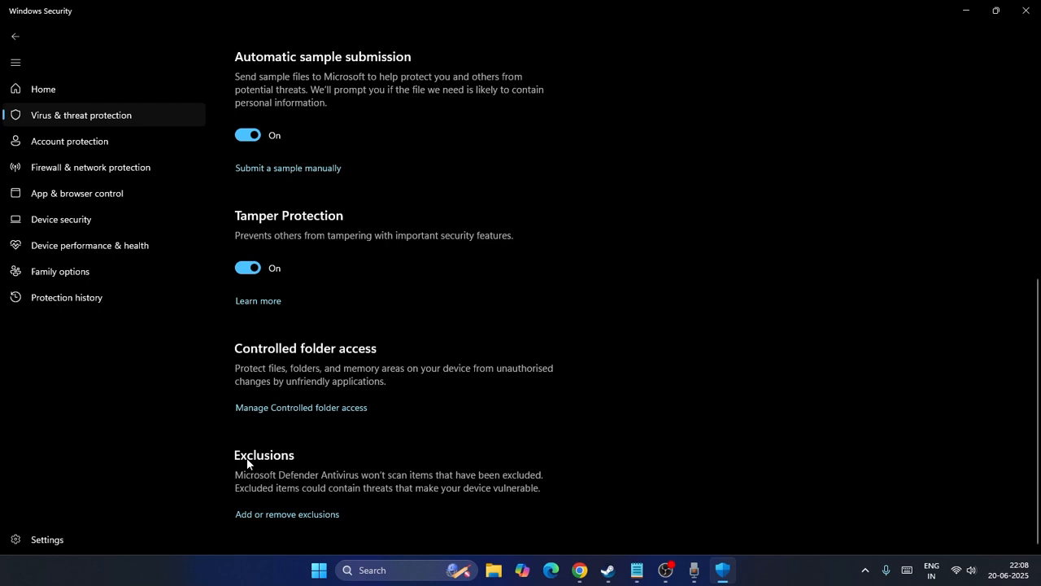
mouse_move(287, 514)
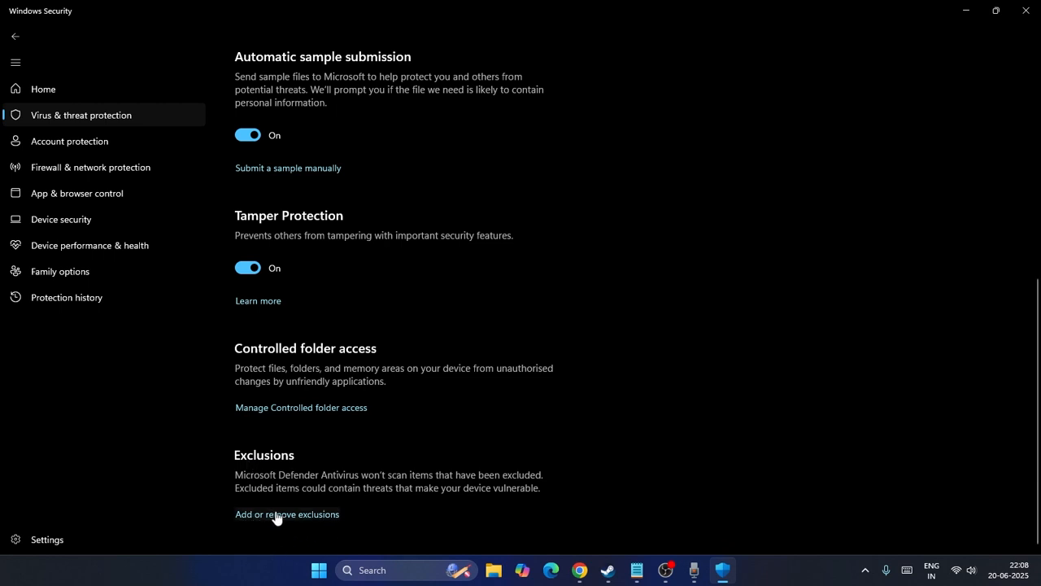
click(286, 514)
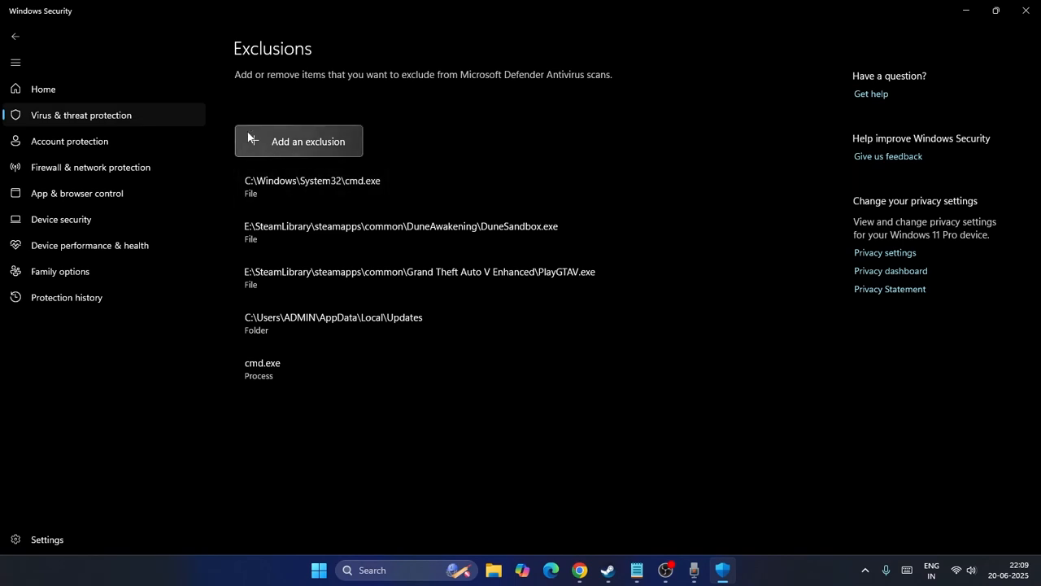
mouse_move(252, 156)
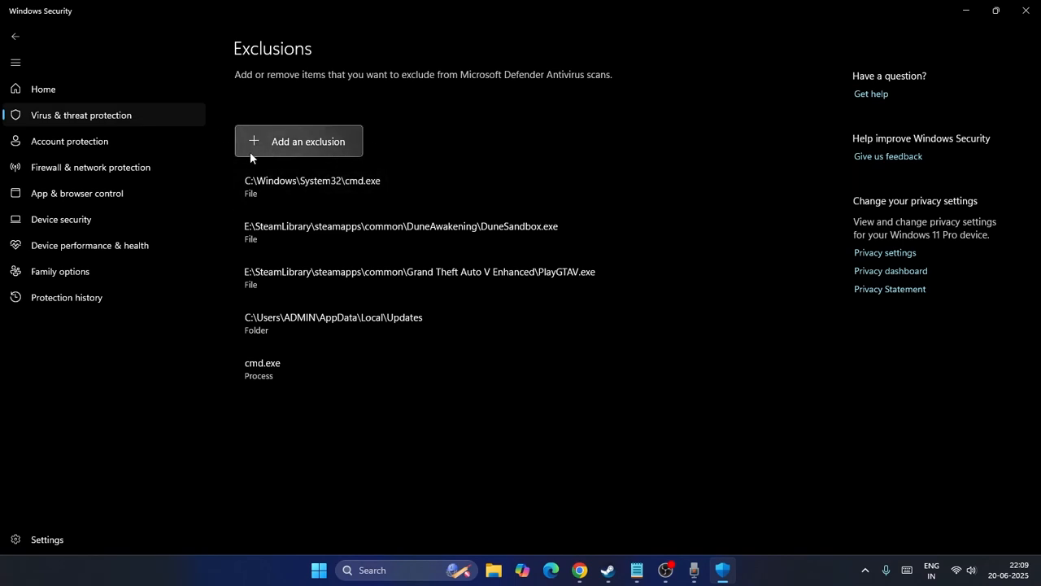
mouse_move(307, 441)
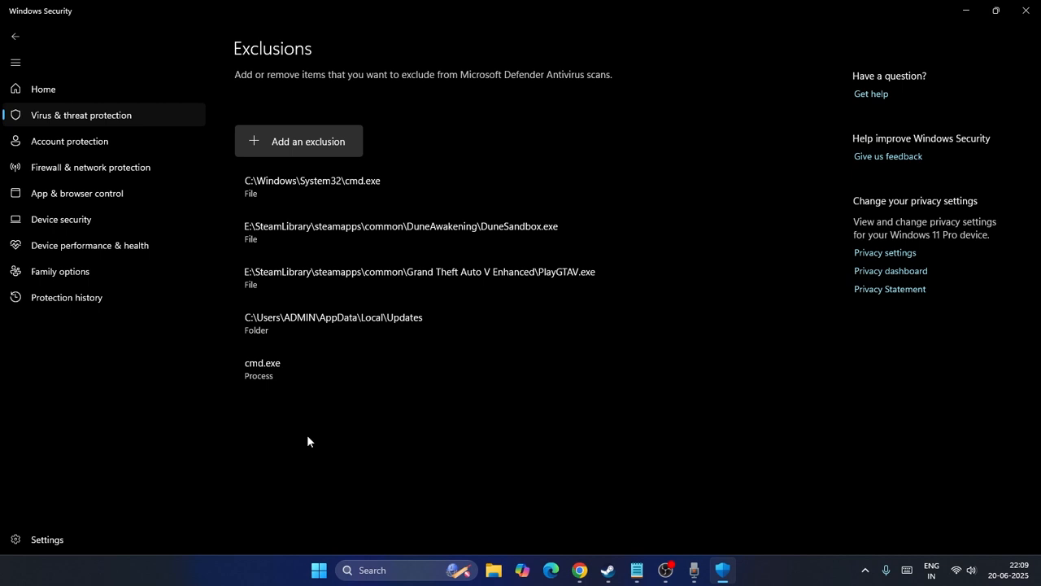
click(607, 569)
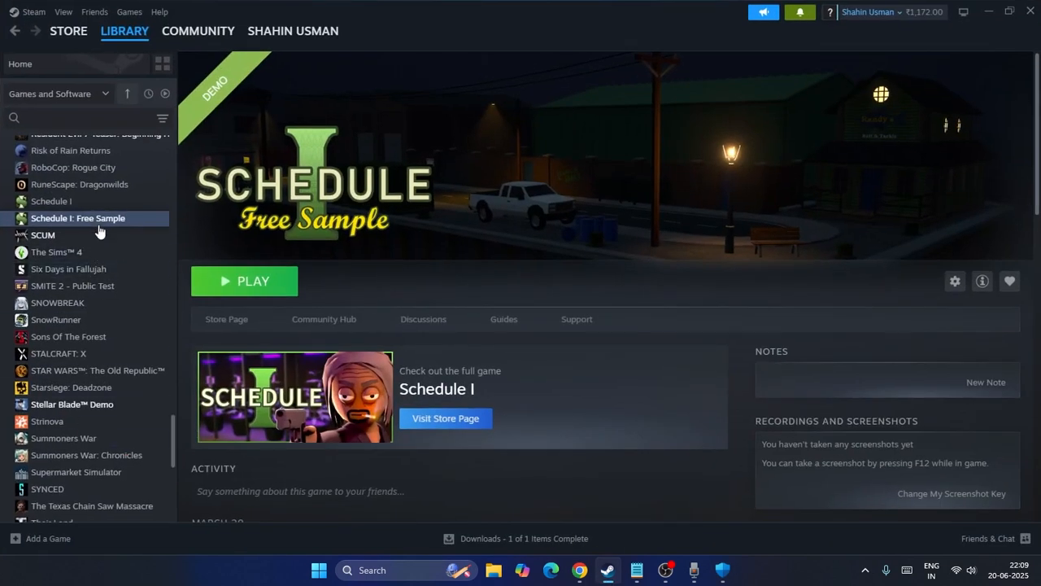
View the Steam store page for Schedule I: Free Sample, then return to the exclusions list
right_click(78, 218)
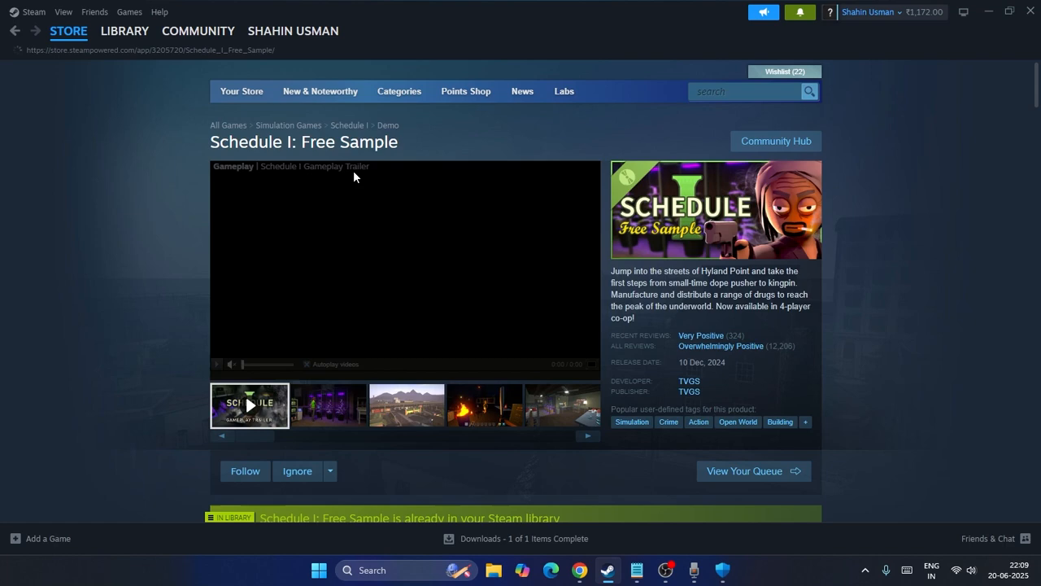
scroll(down, 3)
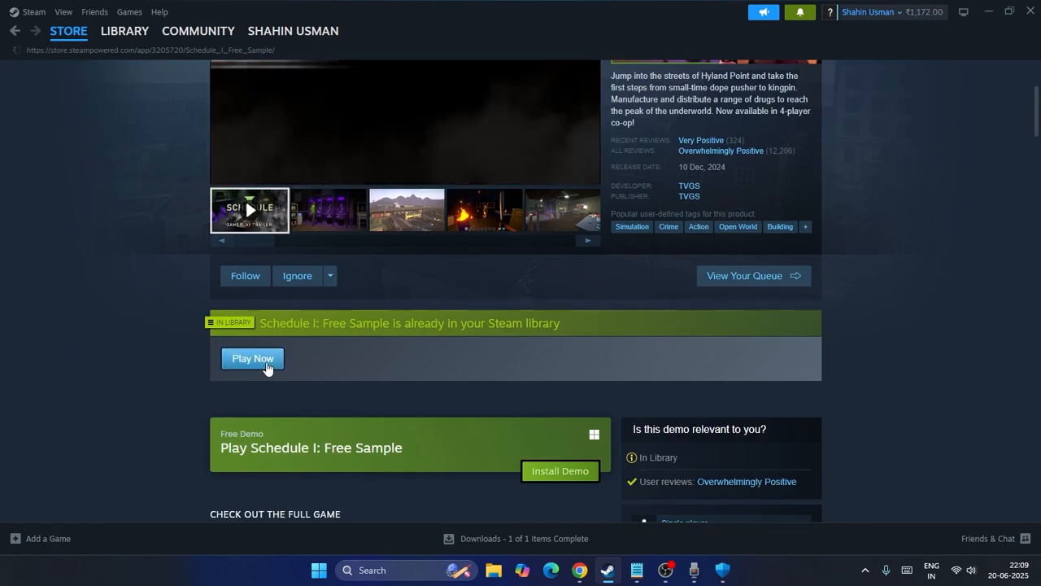
mouse_move(423, 405)
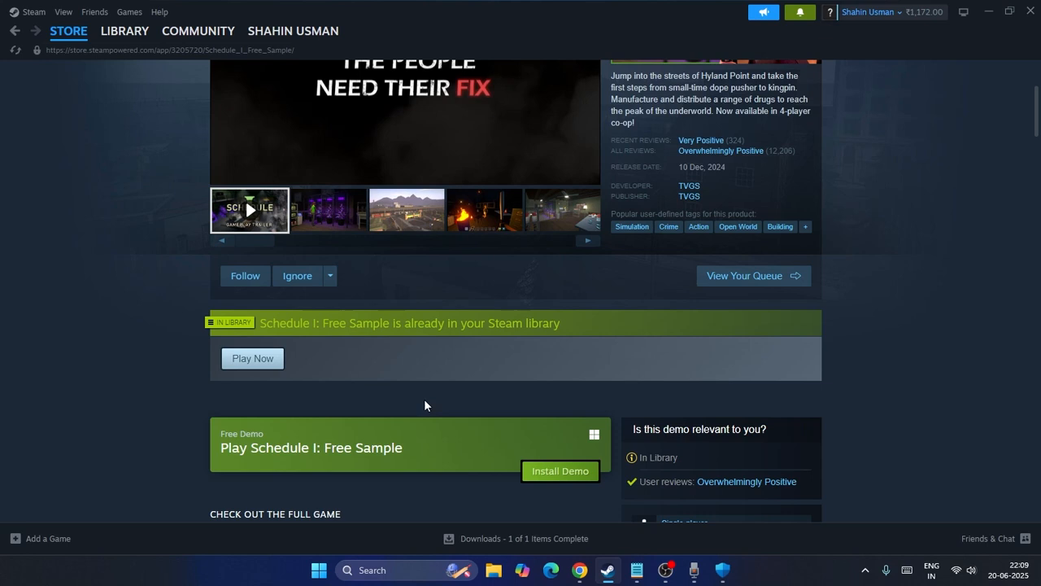
click(559, 470)
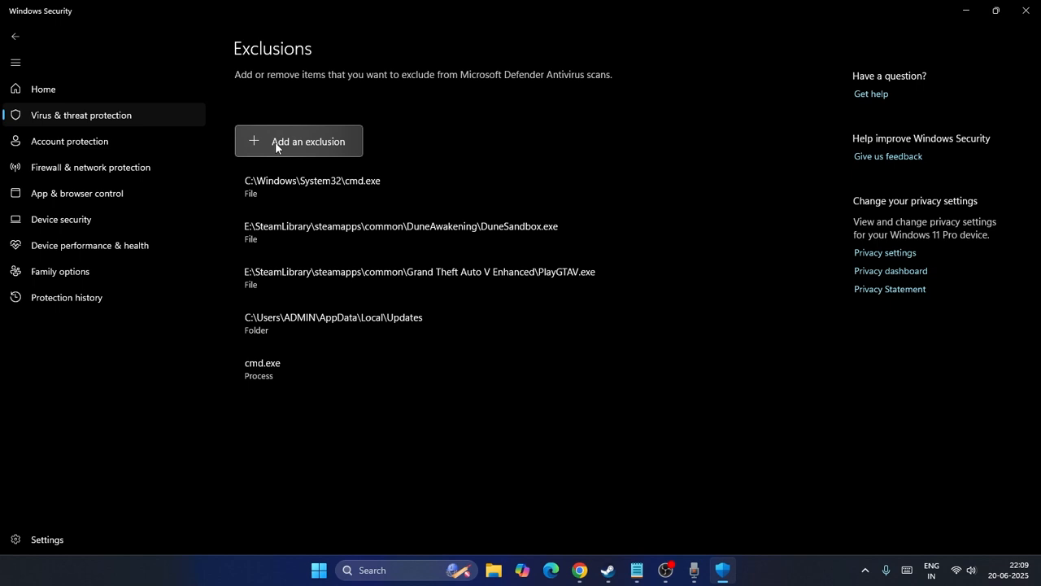
Add D:\SteamLibrary\steamapps\common\Schedule I Demo as a folder exclusion in Defender
click(313, 180)
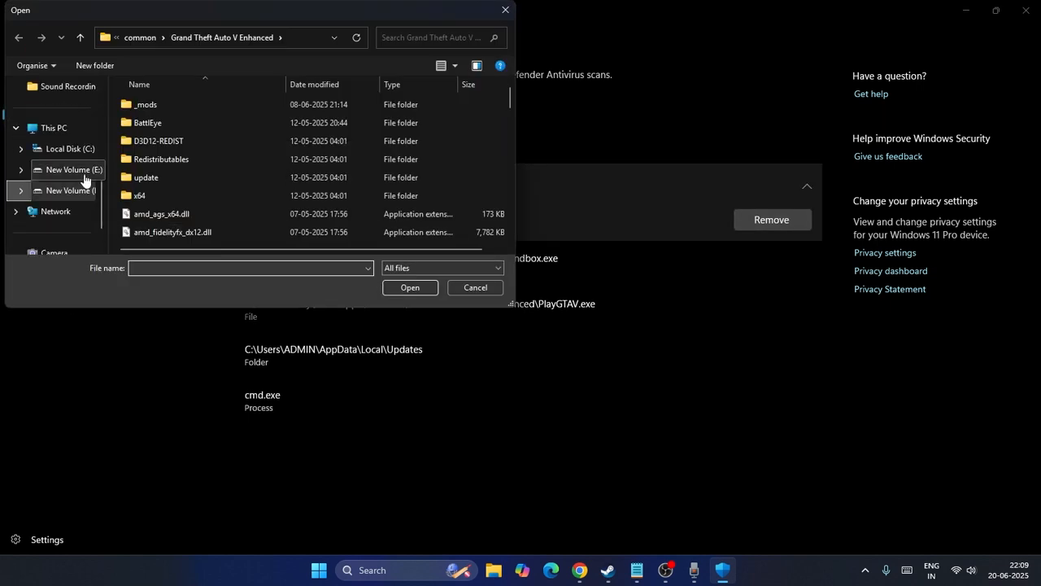
click(54, 127)
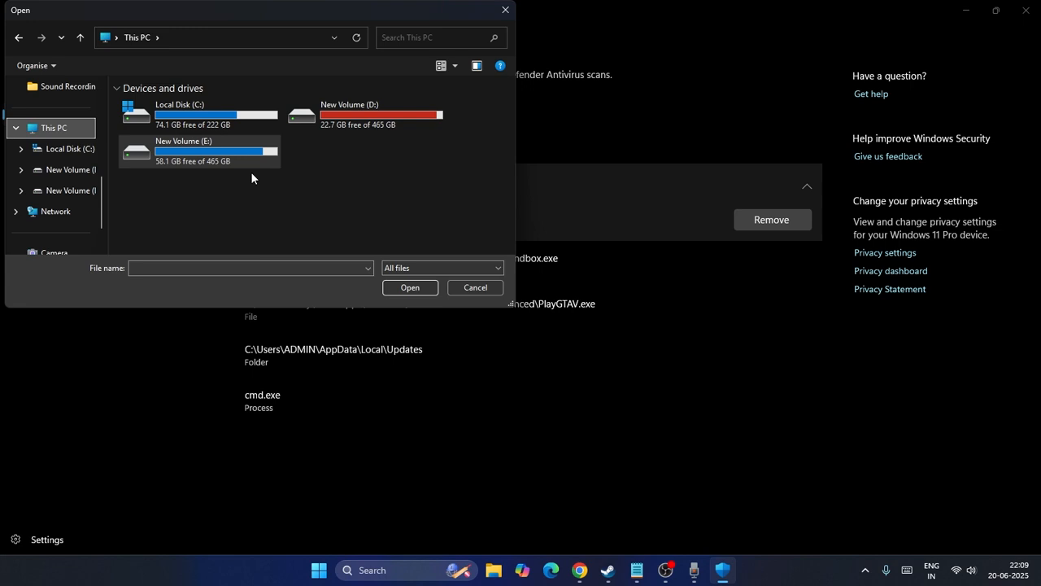
double_click(381, 114)
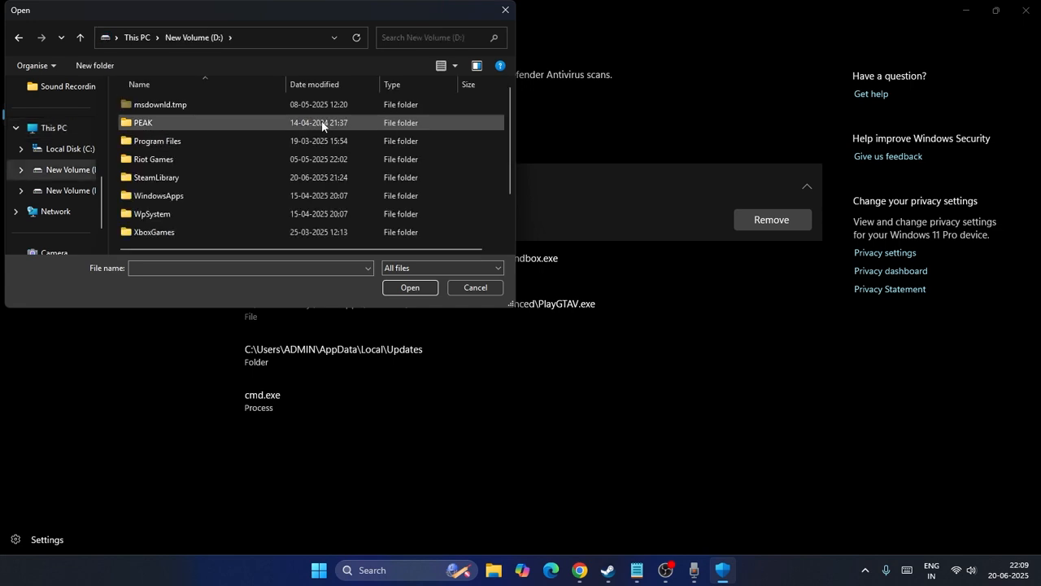
double_click(156, 176)
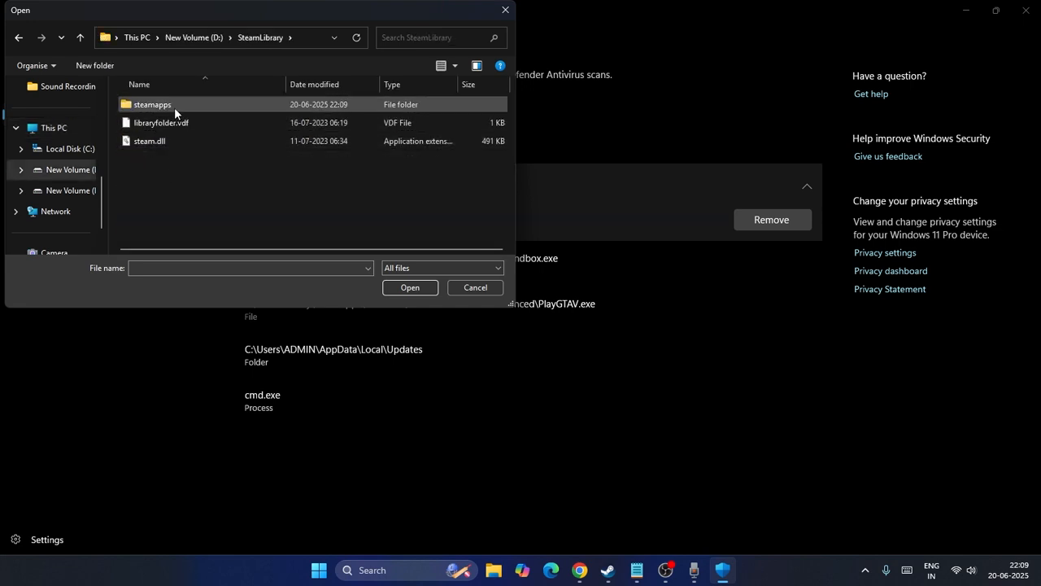
double_click(153, 105)
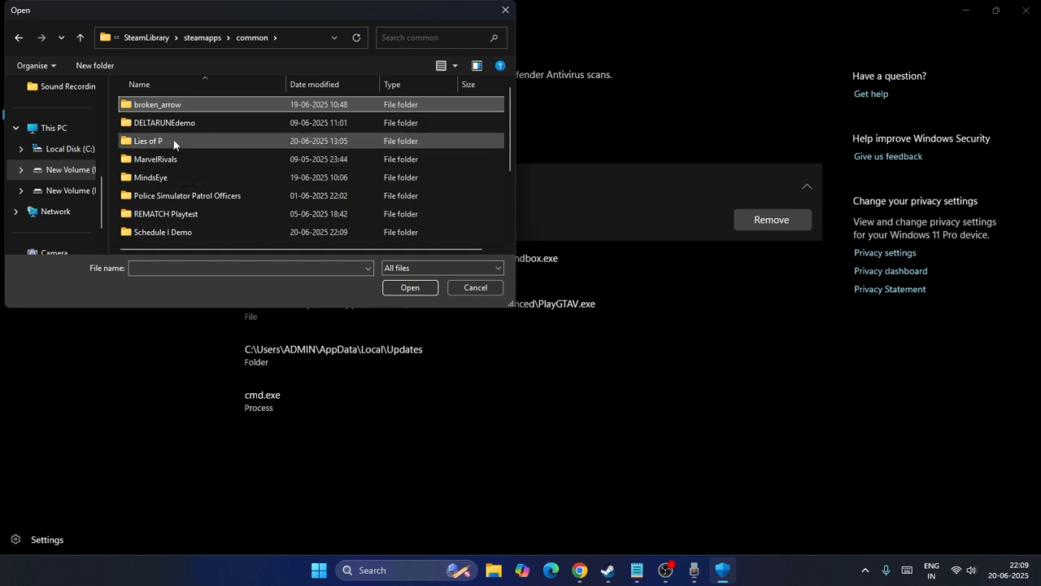
mouse_move(162, 231)
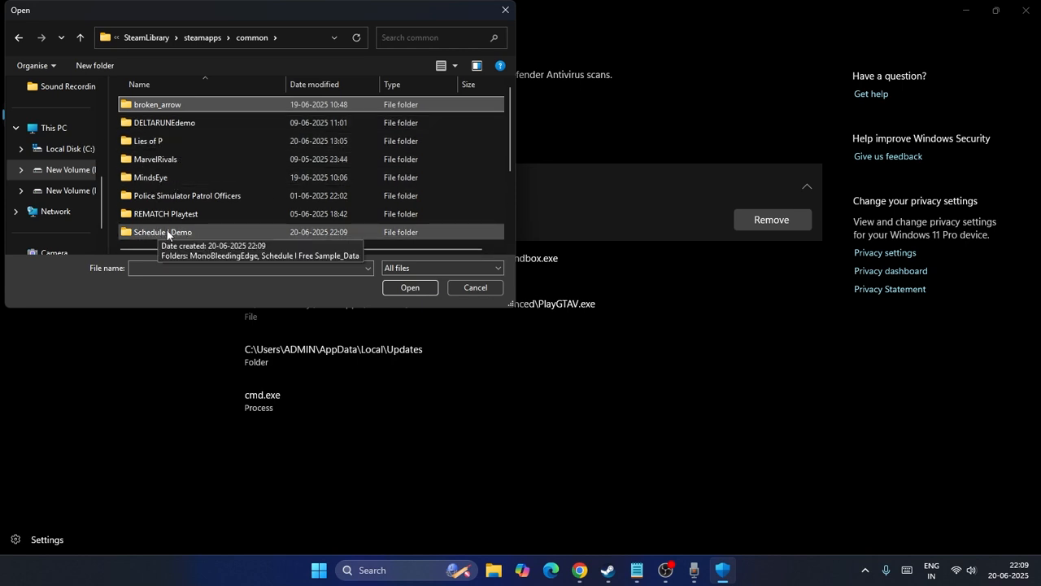
double_click(163, 231)
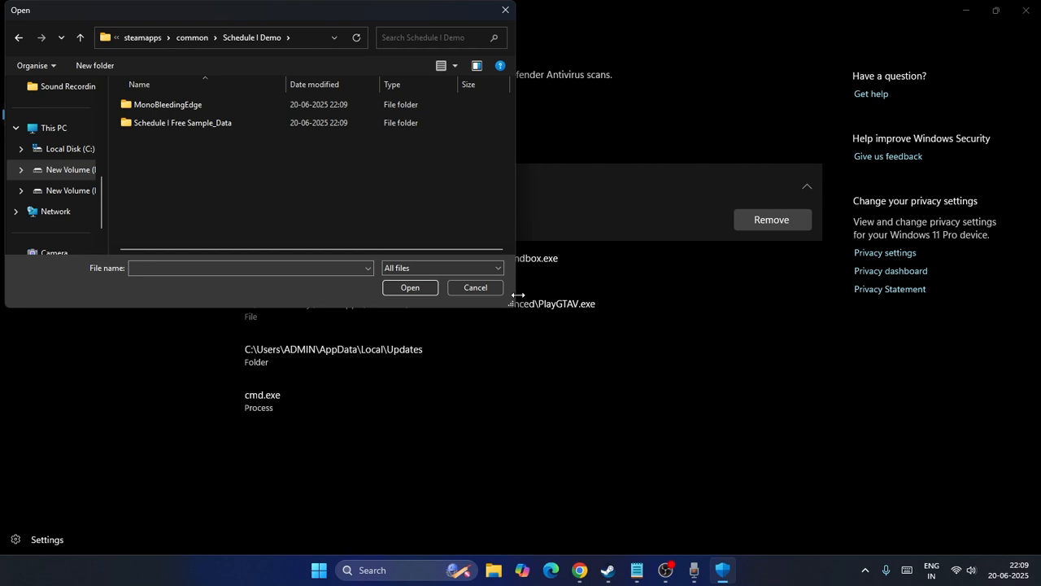
click(475, 287)
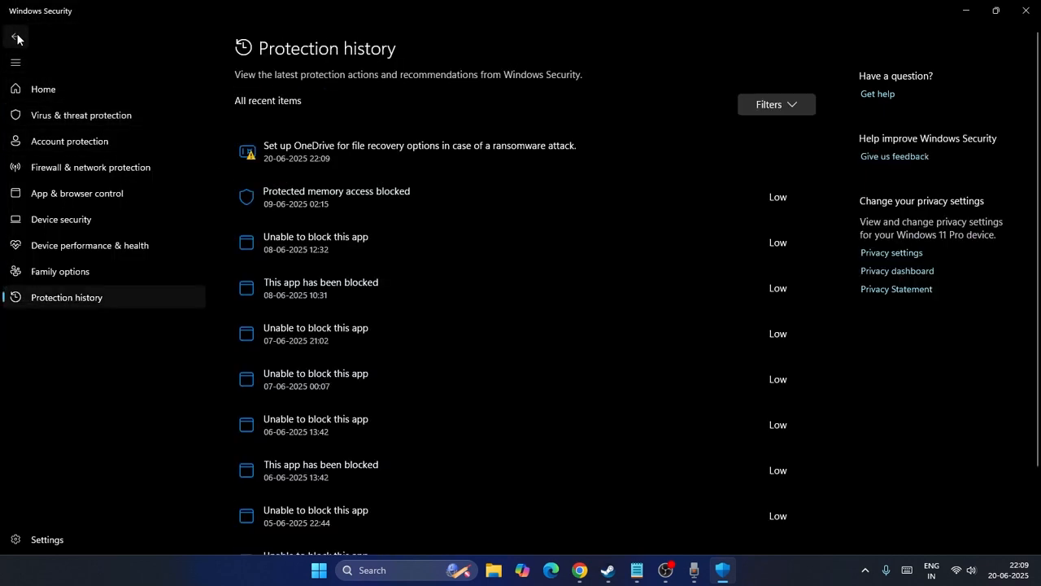
Return to the Windows Security home overview
click(16, 35)
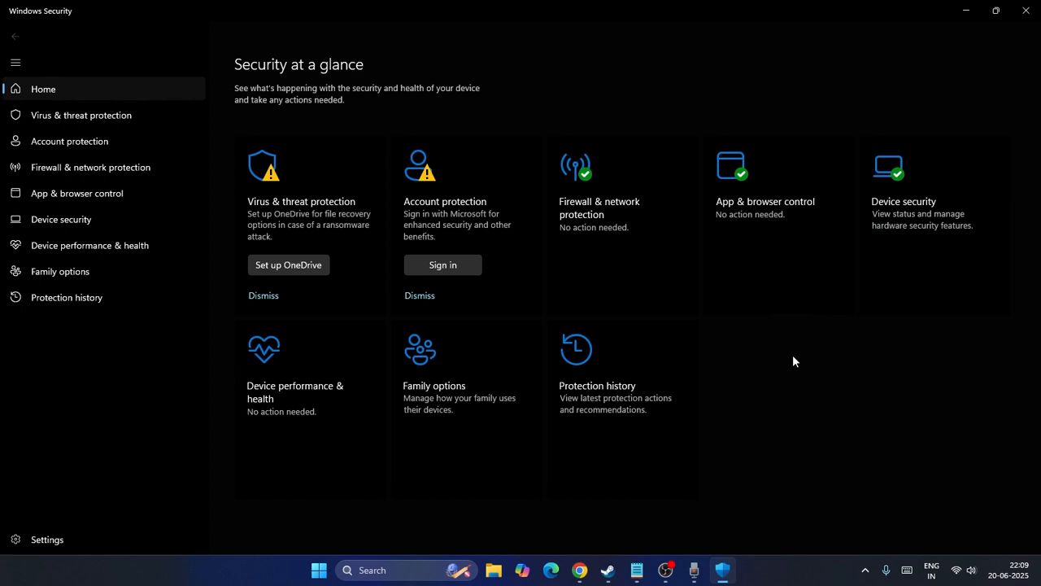
mouse_move(98, 147)
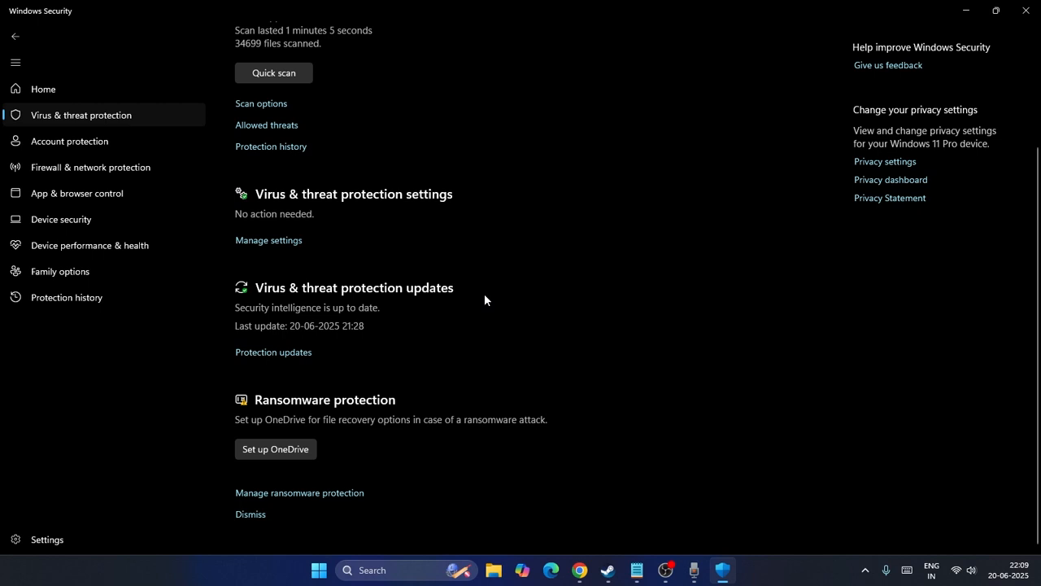
Switch Real-time protection off in Virus & threat protection settings and close Windows Security
click(268, 240)
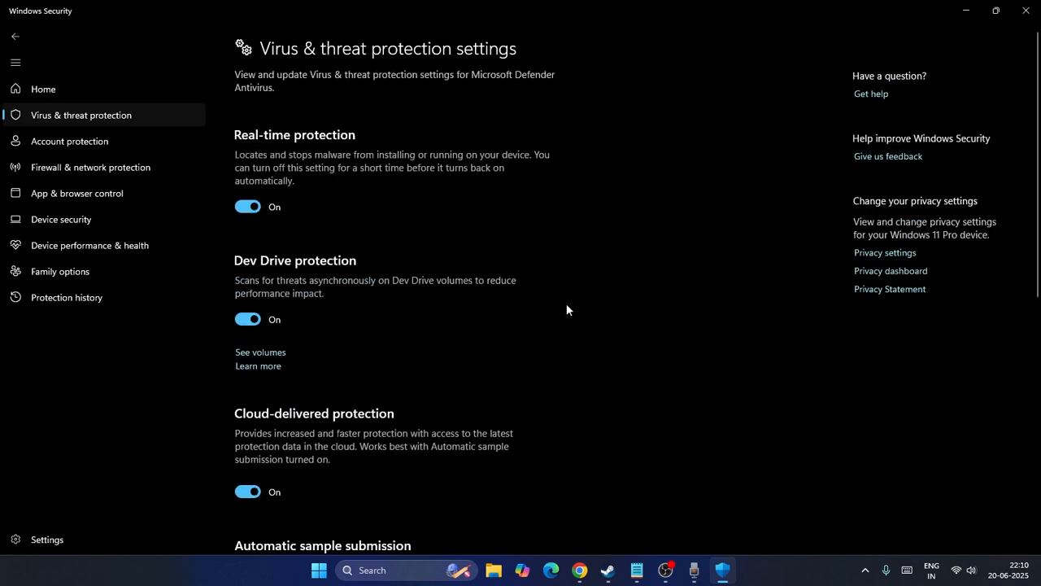
mouse_move(540, 295)
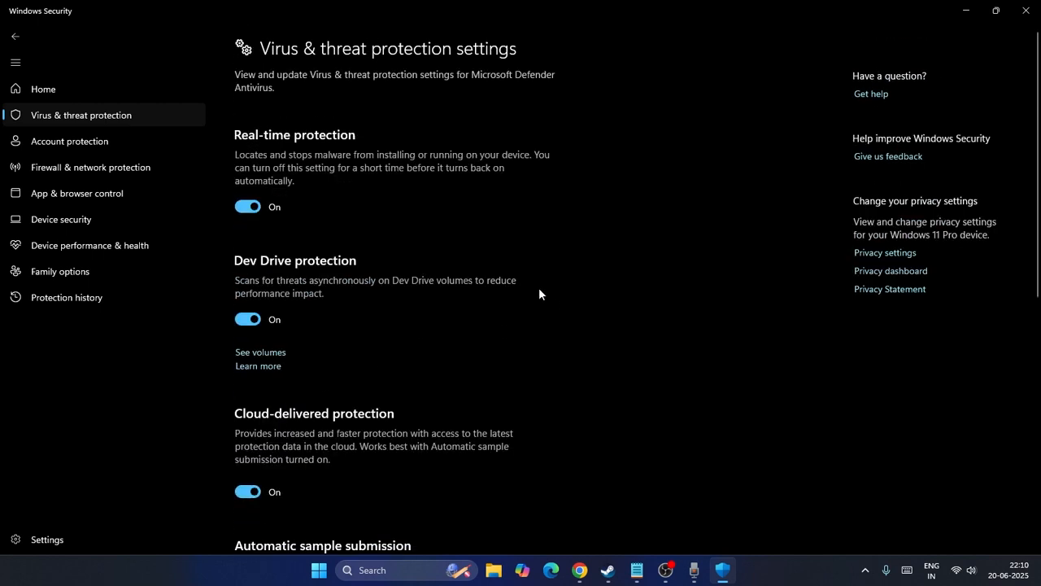
mouse_move(277, 145)
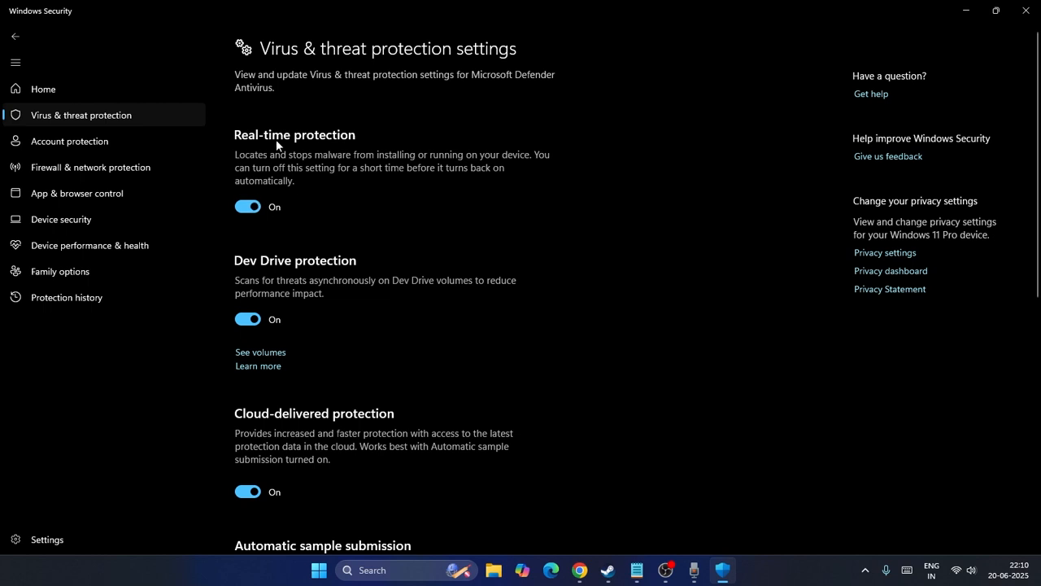
click(247, 205)
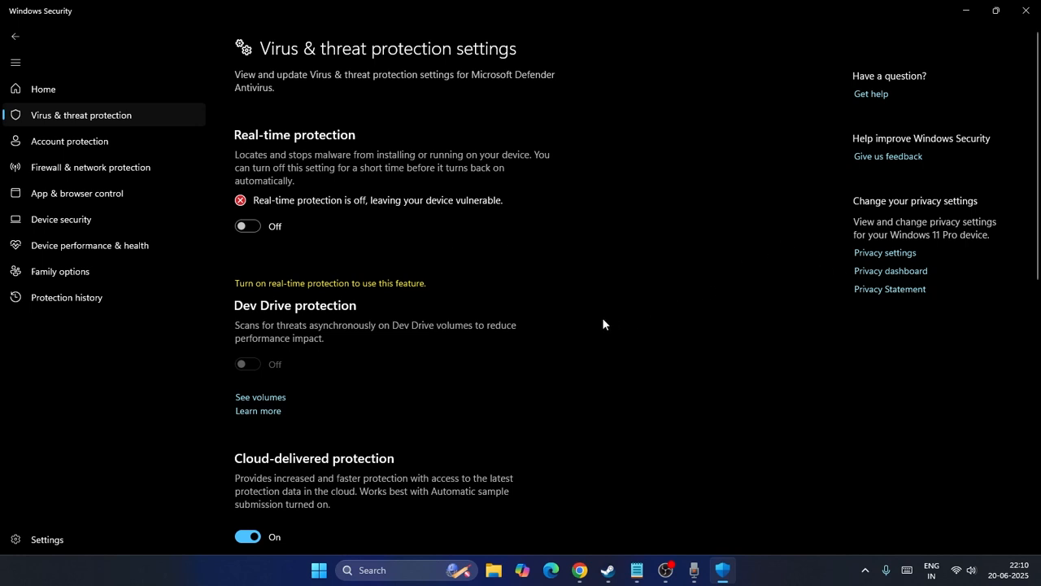
click(1025, 10)
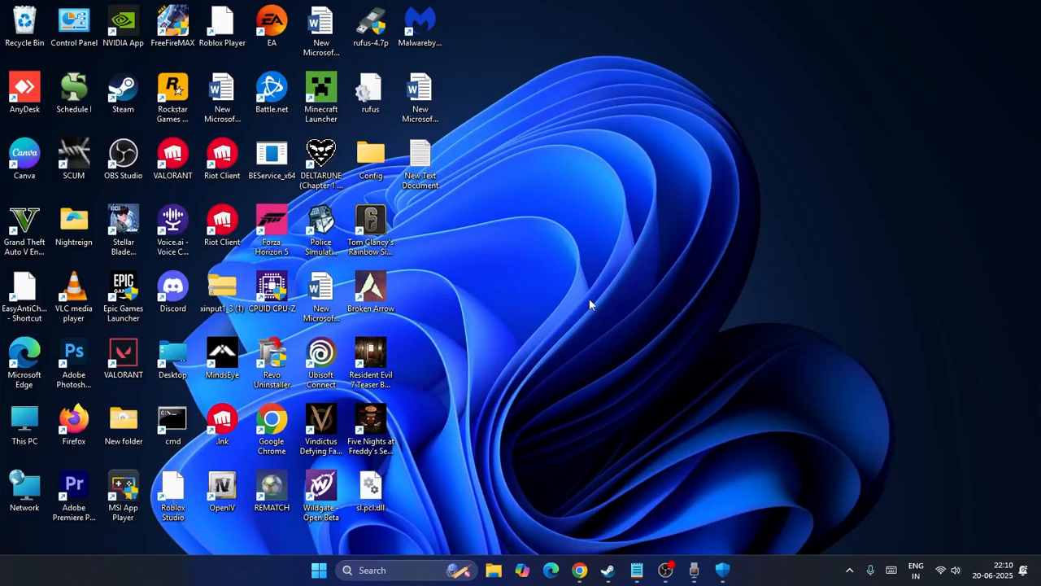